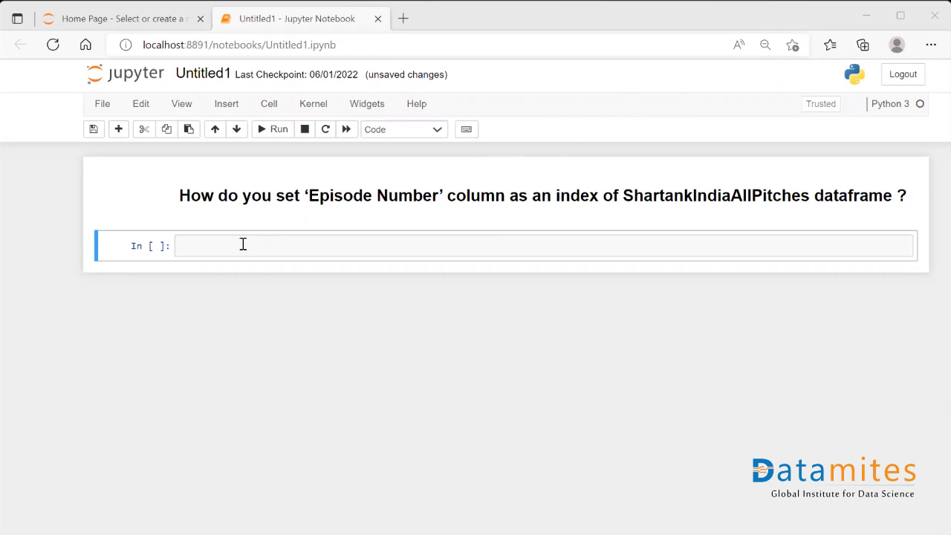
- Import pandas as pd in the first cell
{"action": "type", "text": "import pandas as p"}
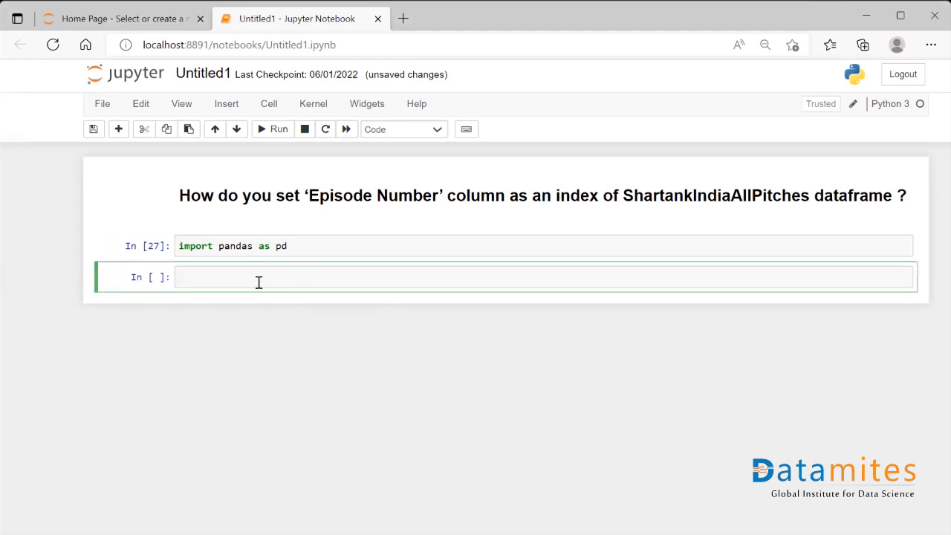
- Load ShartankIndiaAllPitches.csv into df with pd.read_csv and run the cell
{"action": "type", "text": "df ="}
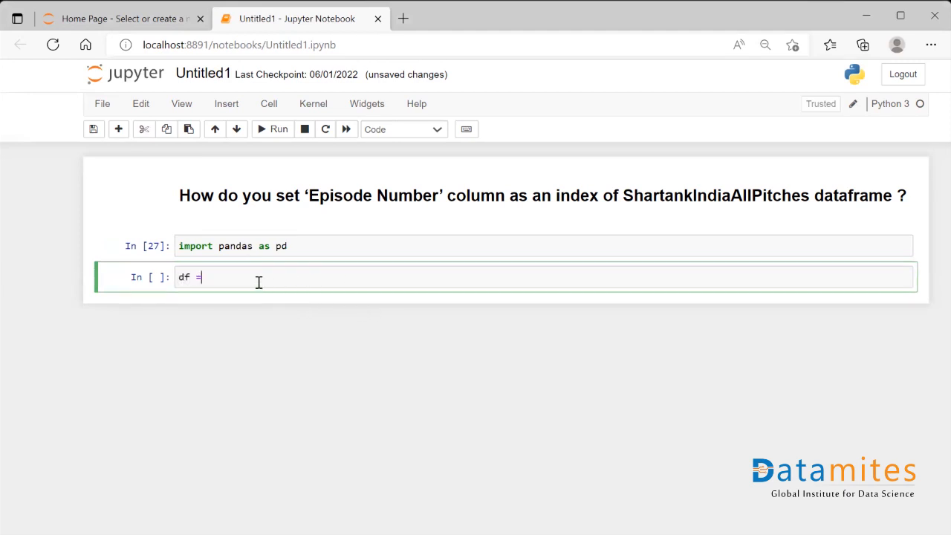
{"action": "mouse_move", "coordinate": [286, 342]}
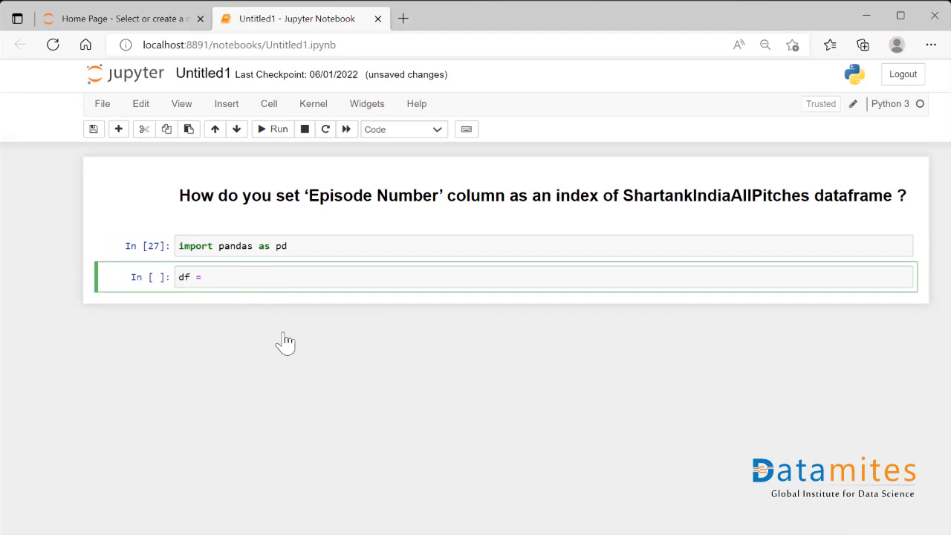
{"action": "type", "text": "pd.rea"}
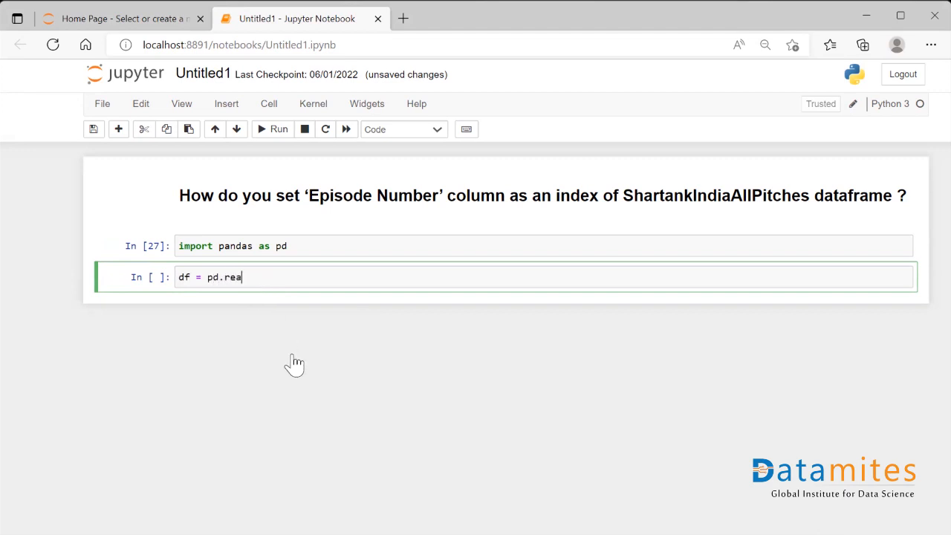
{"action": "type", "text": "d_csv()"}
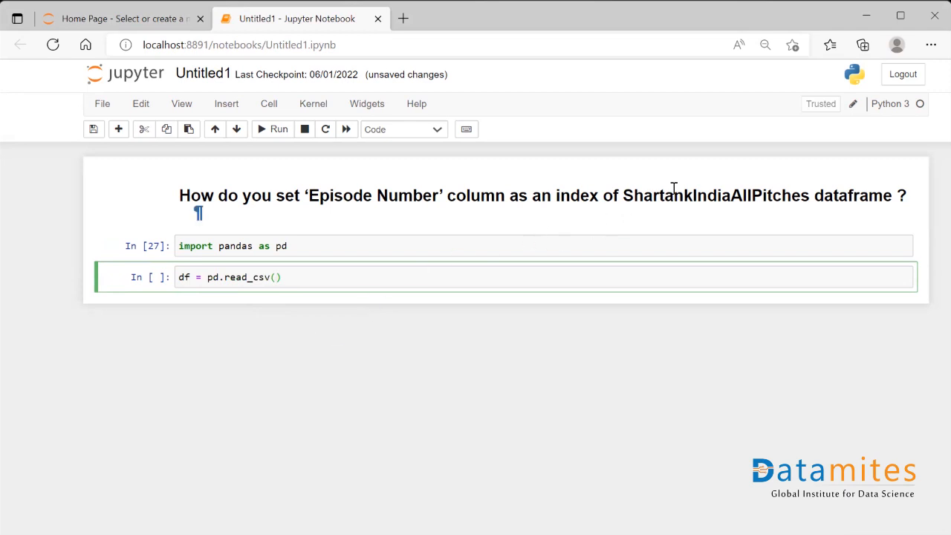
{"action": "double_click", "coordinate": [636, 196]}
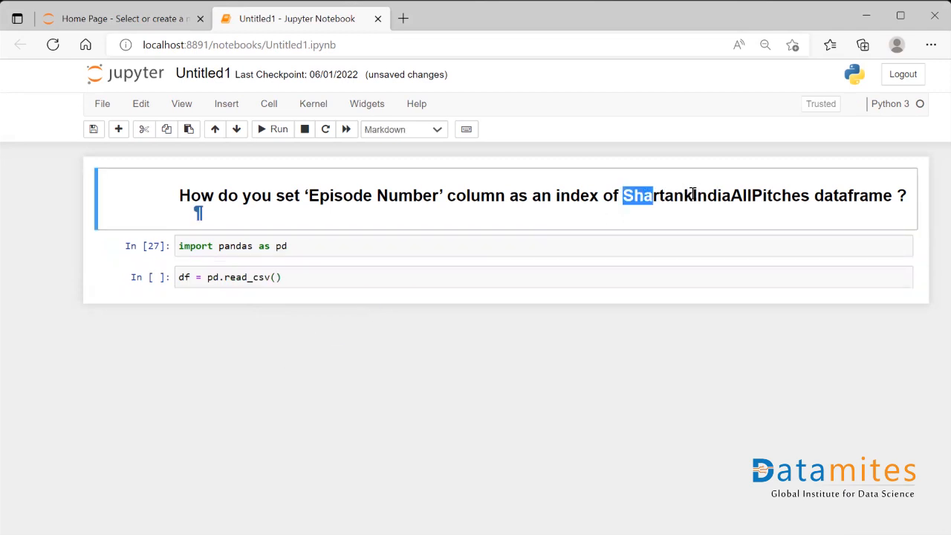
{"action": "double_click", "coordinate": [714, 197]}
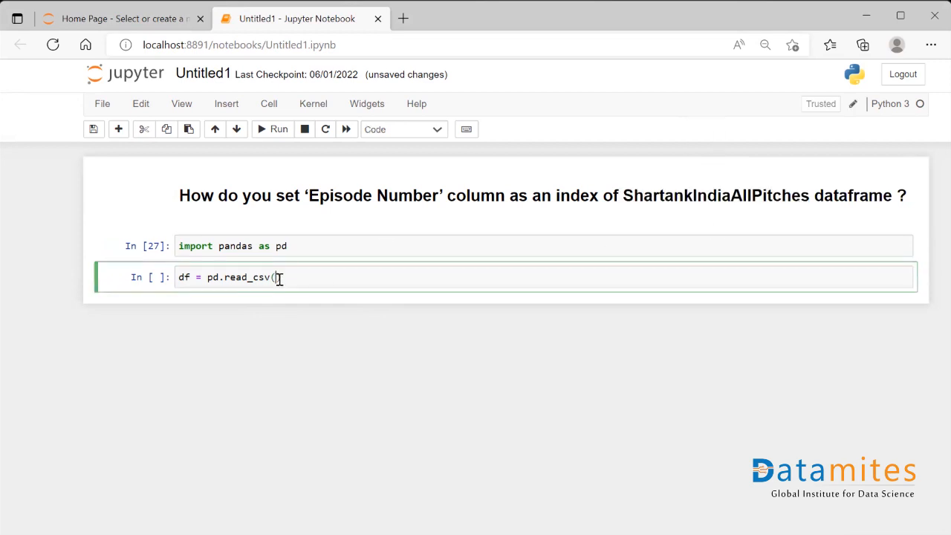
{"action": "type", "text": "\"ShartankIndiaAllPitches\")"}
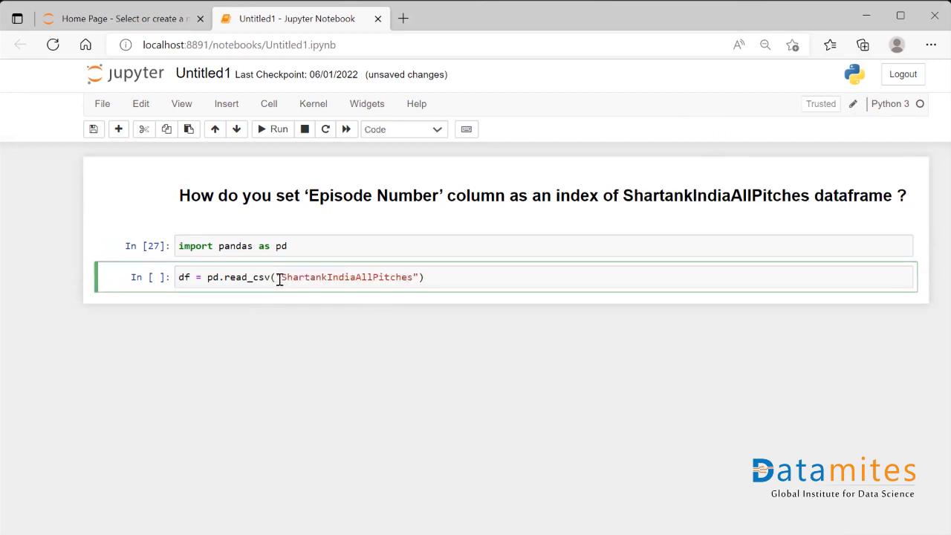
{"action": "type", "text": ".csv"}
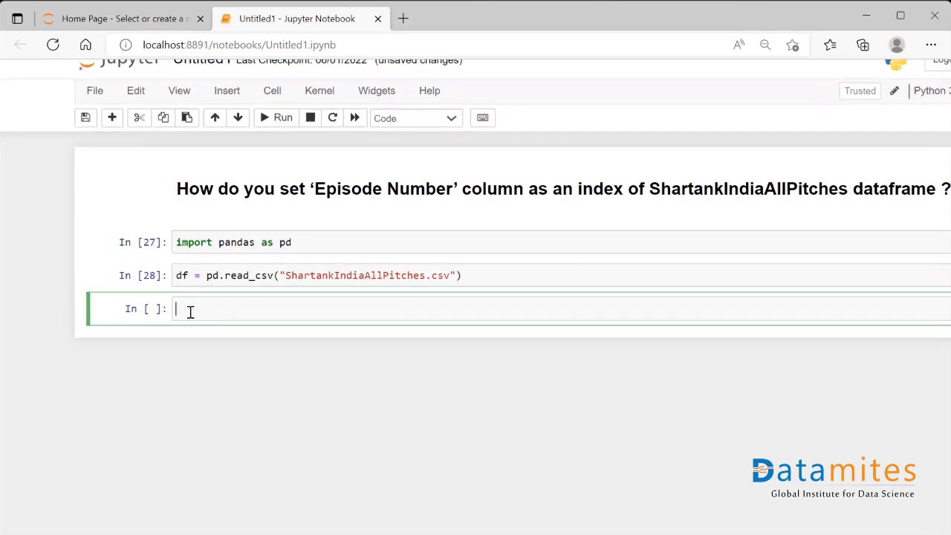
- Run df.head() to show the first five pitches with Episode Number as a column
{"action": "type", "text": "df.he"}
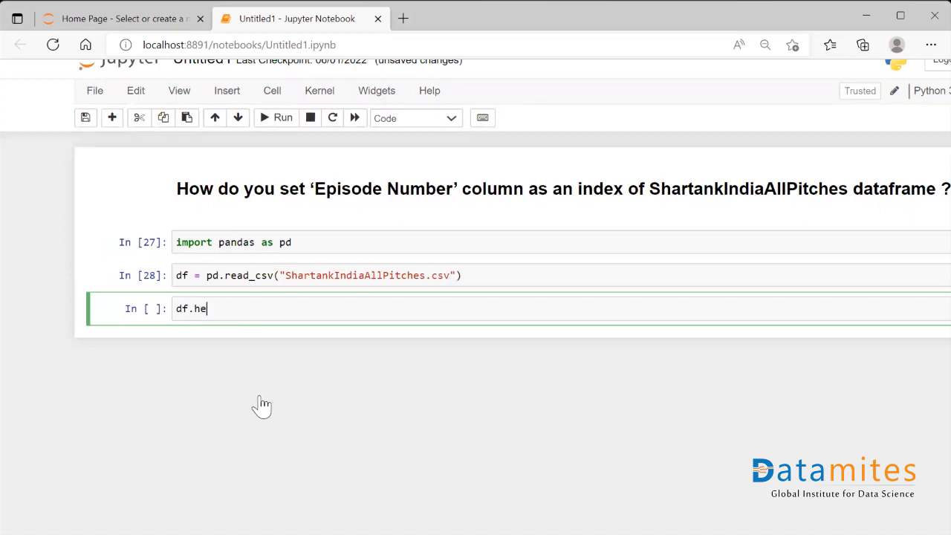
{"action": "type", "text": "ad()"}
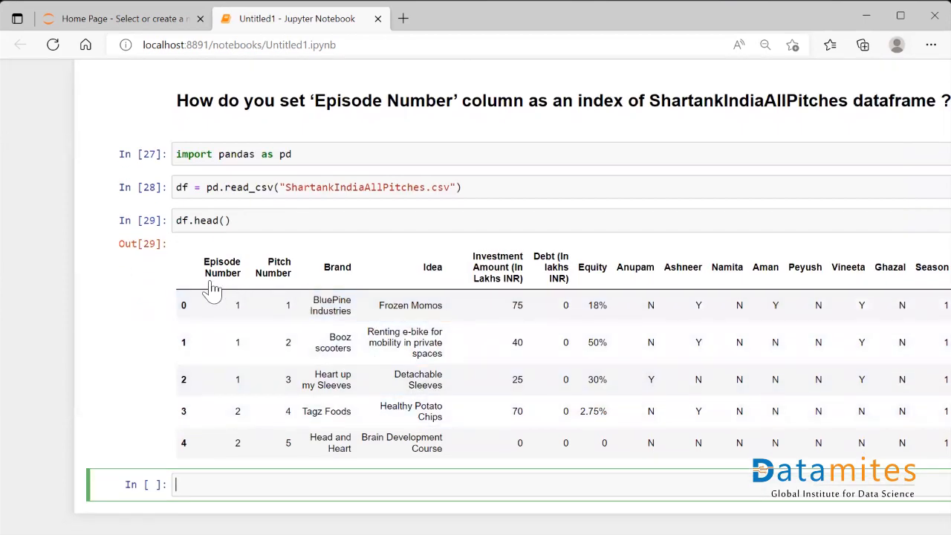
{"action": "mouse_move", "coordinate": [245, 285]}
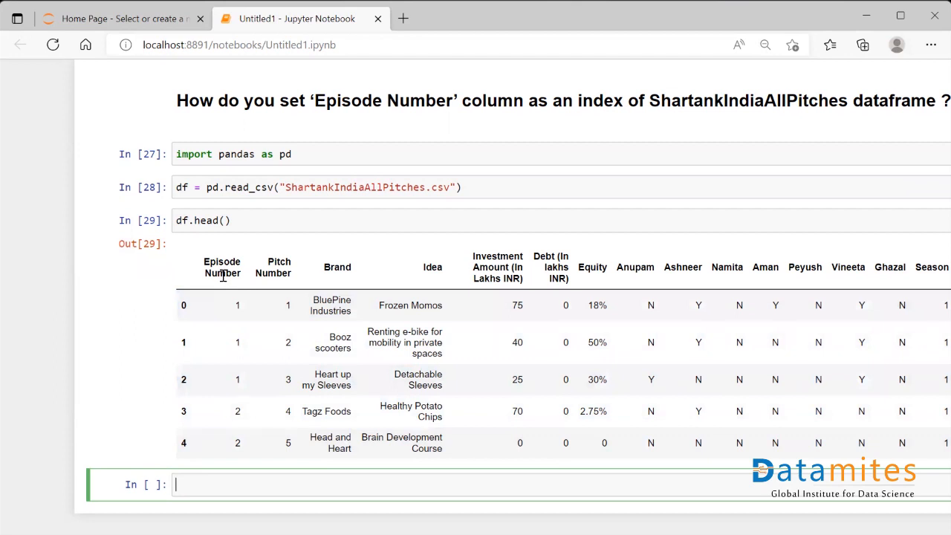
{"action": "mouse_move", "coordinate": [173, 395]}
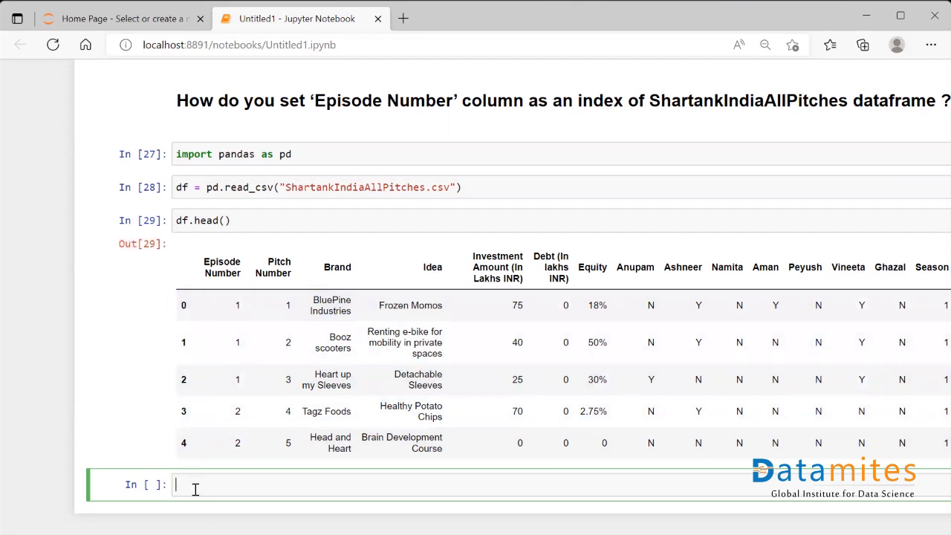
- Run df.set_index('Episode Number') and scroll through the table indexed by episode
{"action": "scroll", "scroll_direction": "down", "scroll_amount": 3}
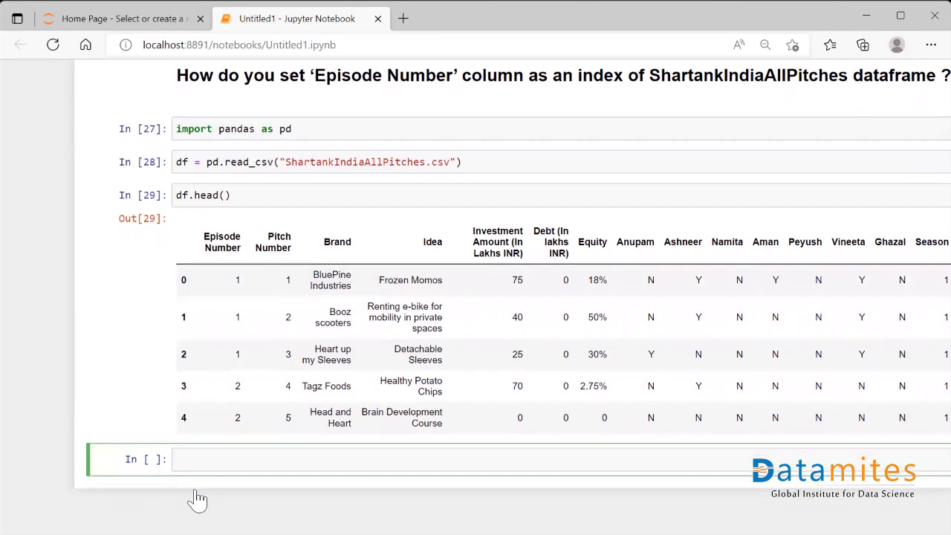
{"action": "type", "text": "df"}
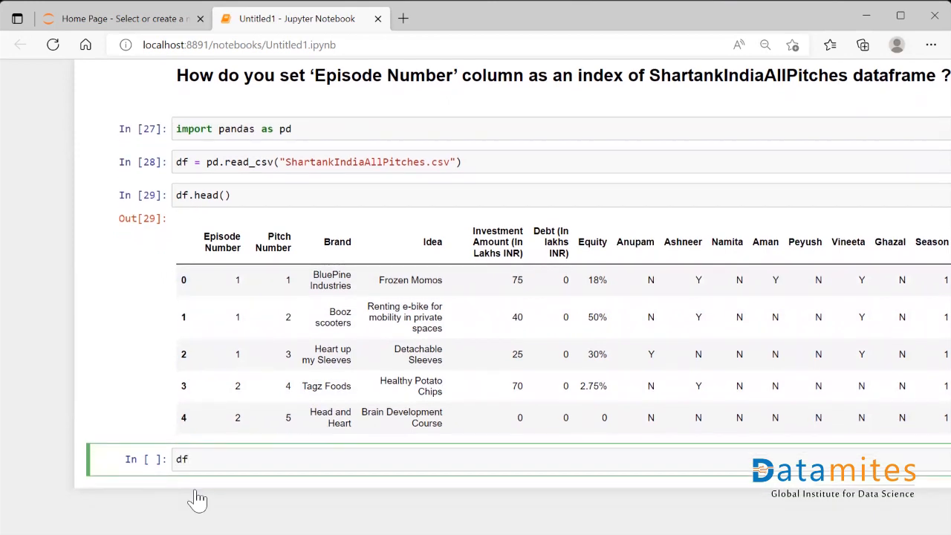
{"action": "type", "text": ".set_"}
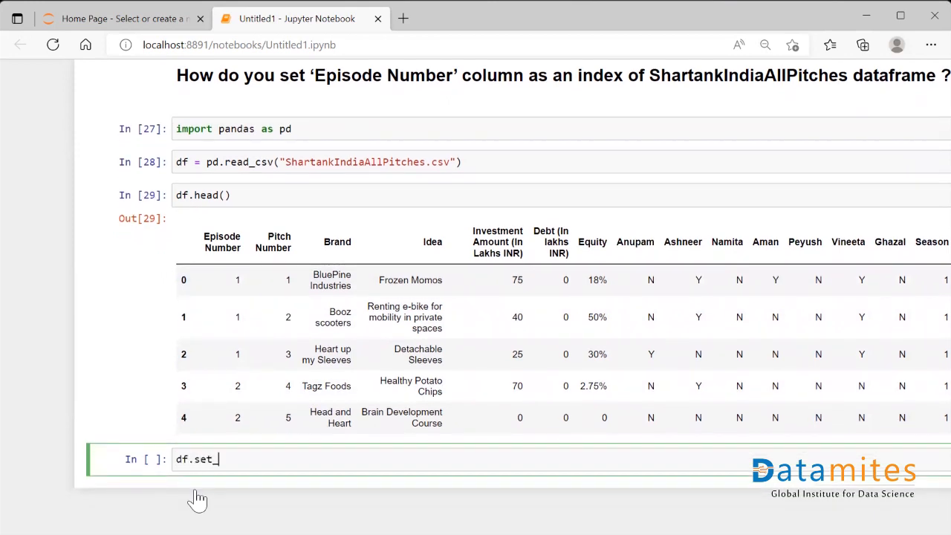
{"action": "type", "text": "index"}
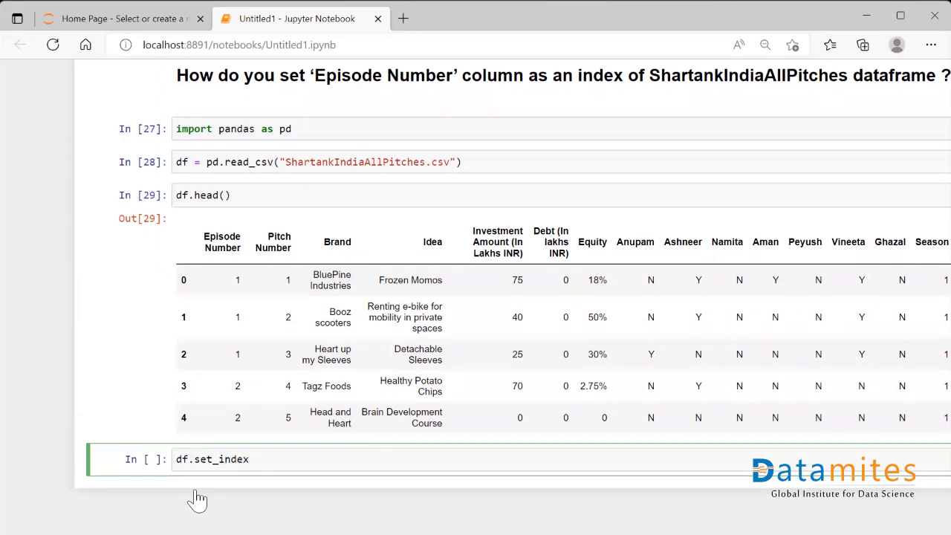
{"action": "type", "text": "()"}
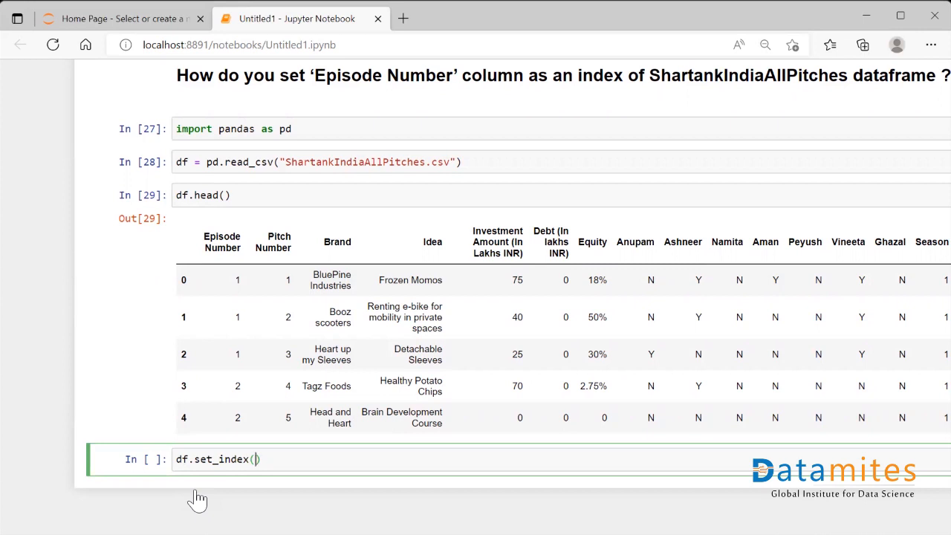
{"action": "type", "text": "''"}
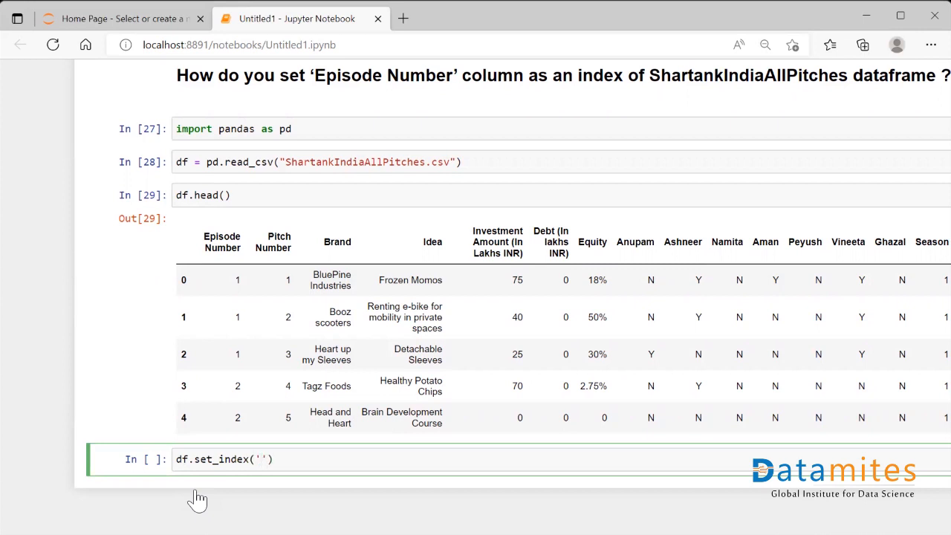
{"action": "type", "text": "Episode Number"}
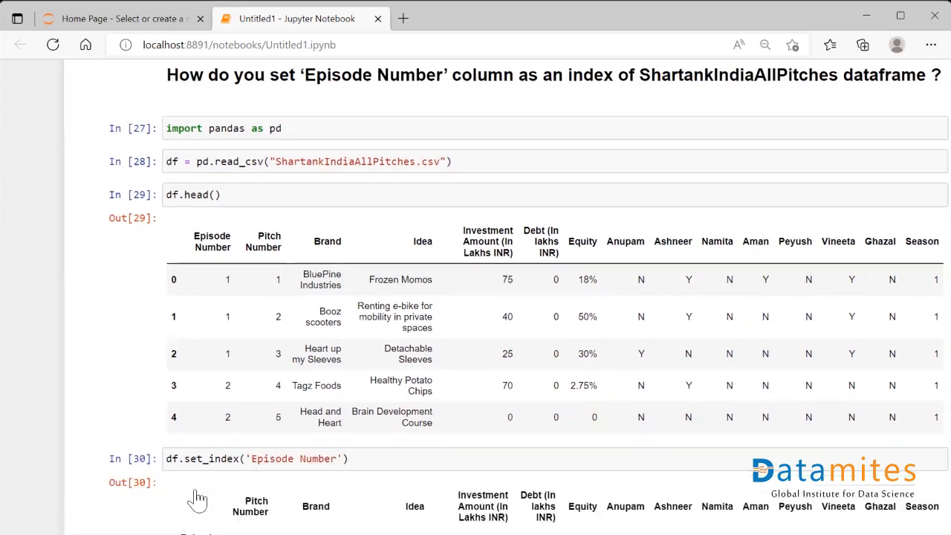
{"action": "scroll", "scroll_direction": "down", "scroll_amount": 3}
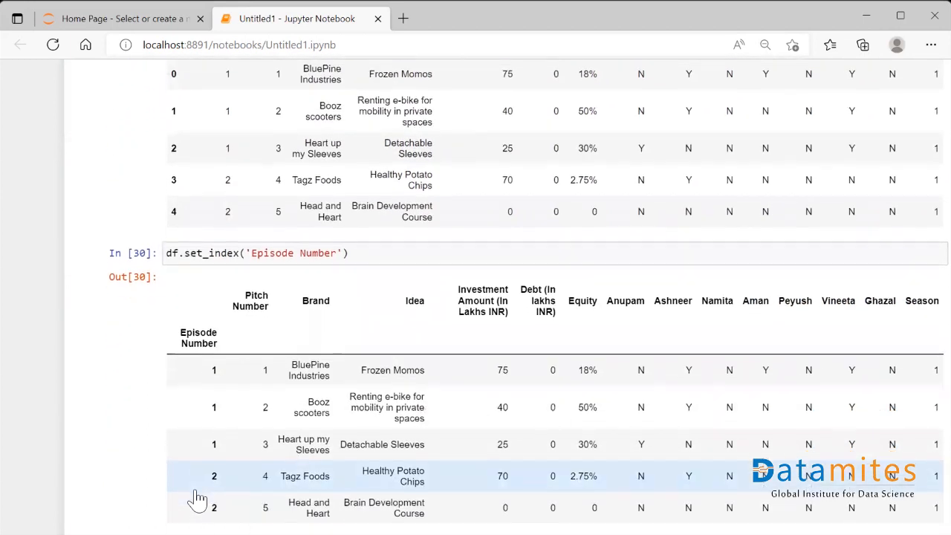
{"action": "scroll", "scroll_direction": "down", "scroll_amount": 3}
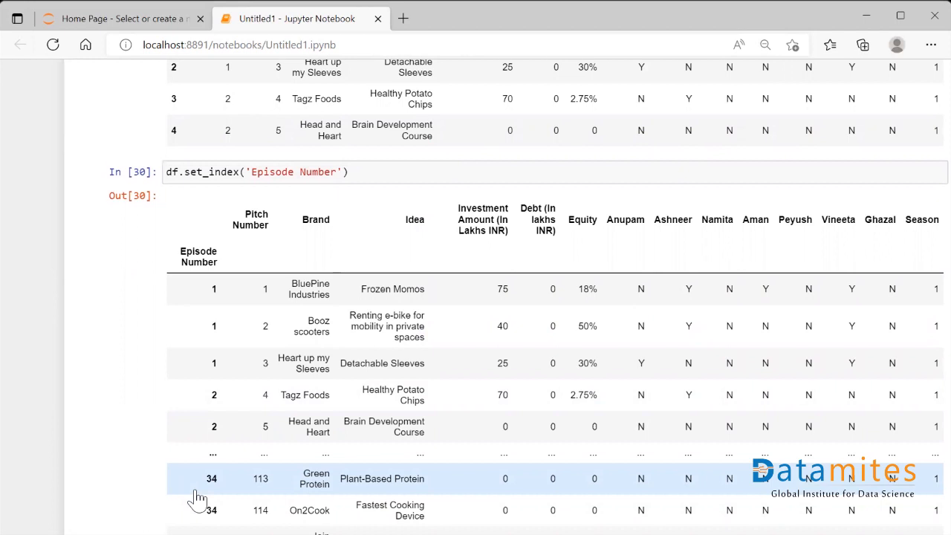
{"action": "scroll", "scroll_direction": "down", "scroll_amount": 3}
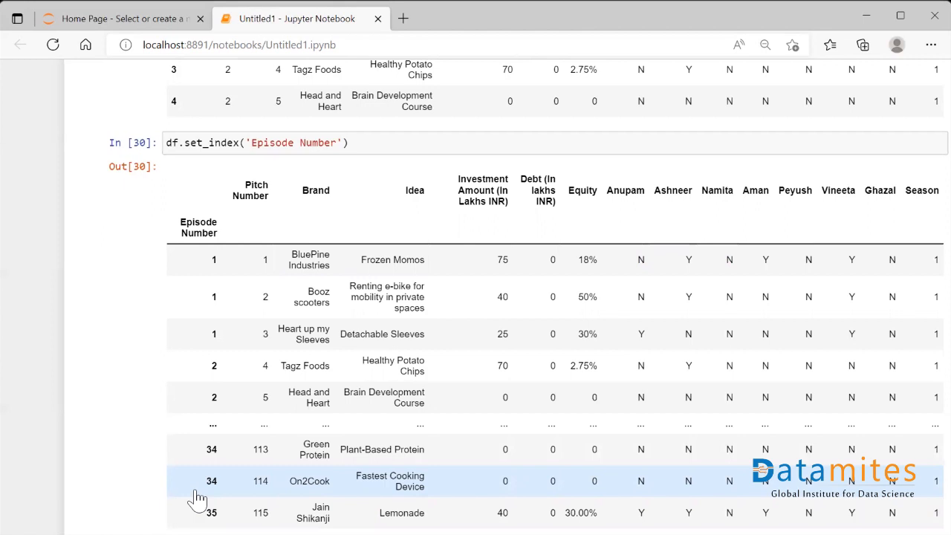
{"action": "mouse_move", "coordinate": [305, 243]}
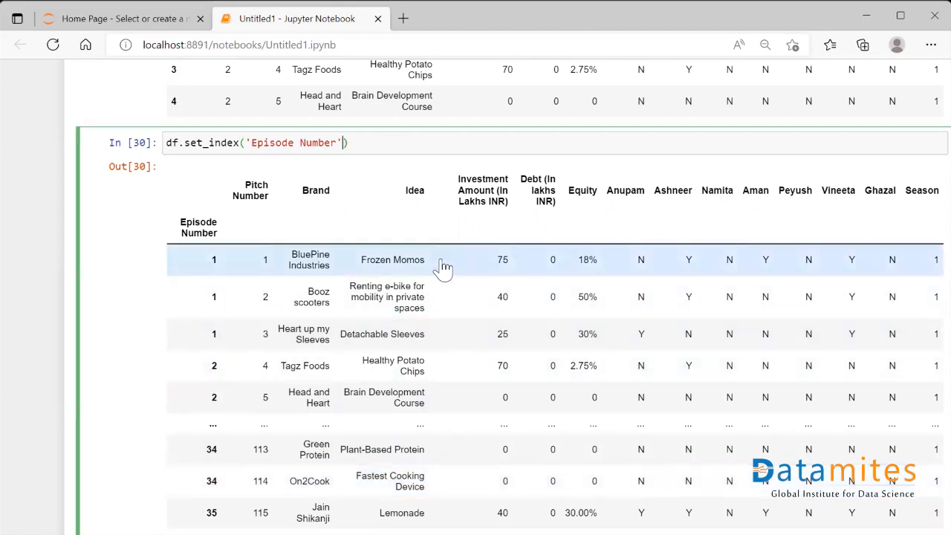
- Add inplace = True to set_index so Episode Number becomes df's index permanently
{"action": "type", "text": ",inplace"}
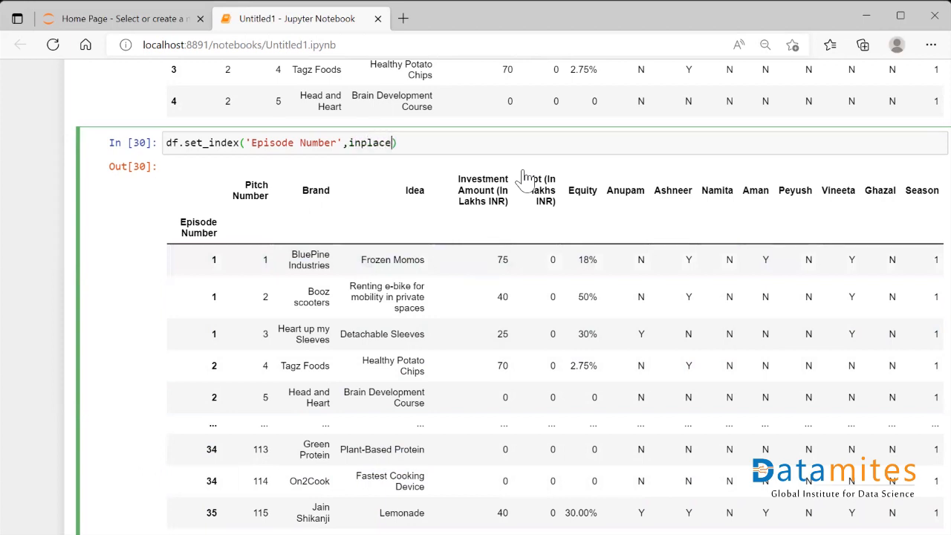
{"action": "type", "text": "= True"}
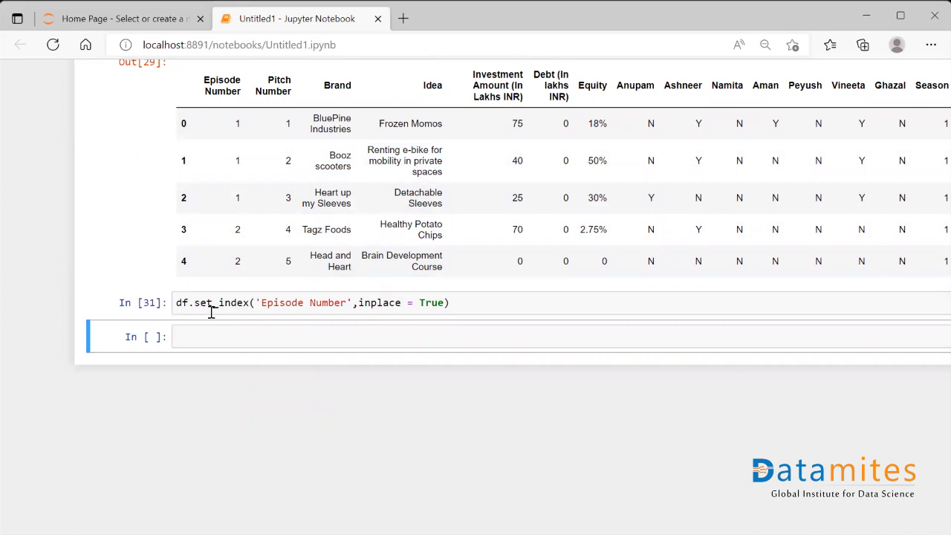
- Run df.head() to confirm the first five rows are indexed by Episode Number
{"action": "type", "text": "d"}
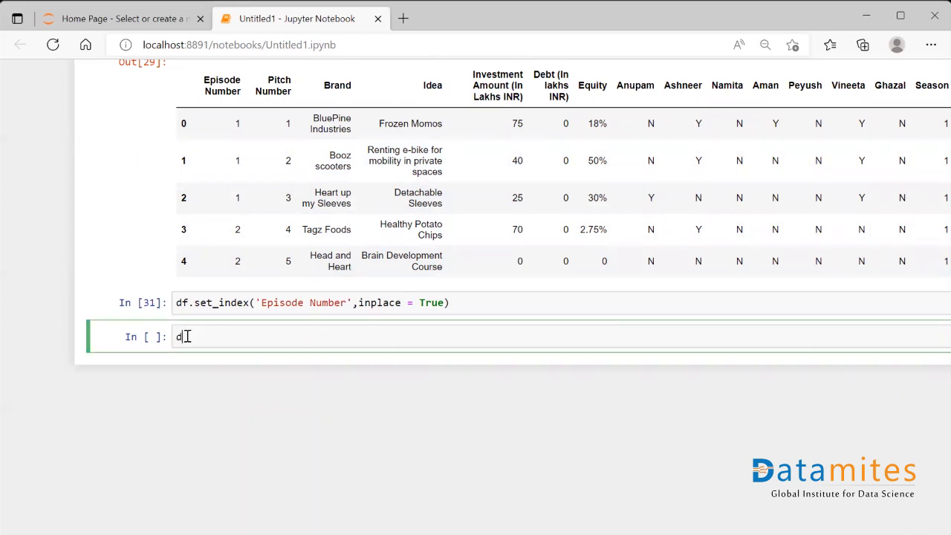
{"action": "type", "text": "f"}
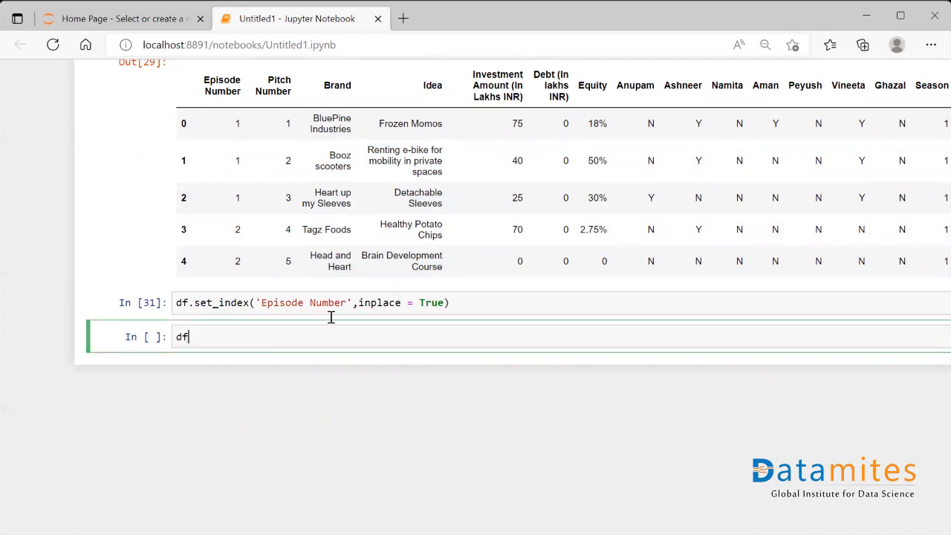
{"action": "type", "text": ".head()"}
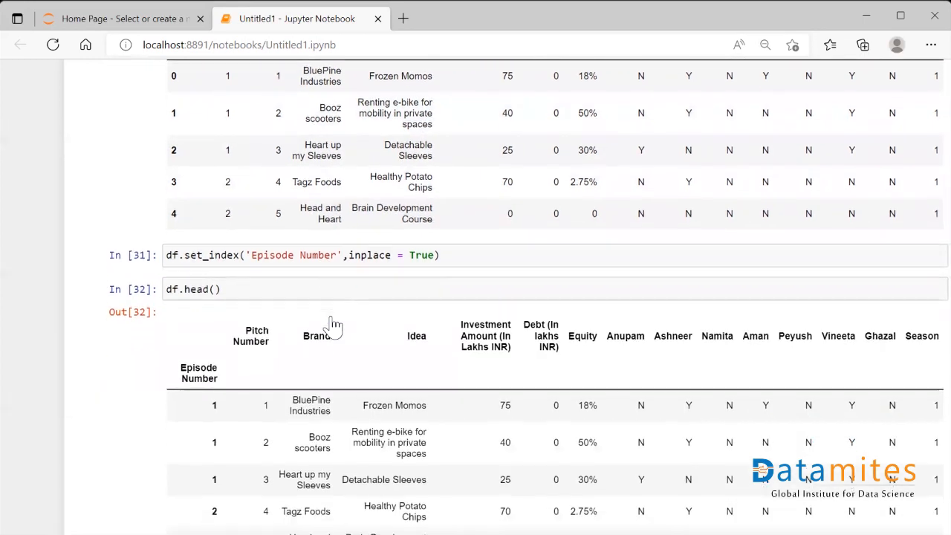
{"action": "scroll", "scroll_direction": "down", "scroll_amount": 3}
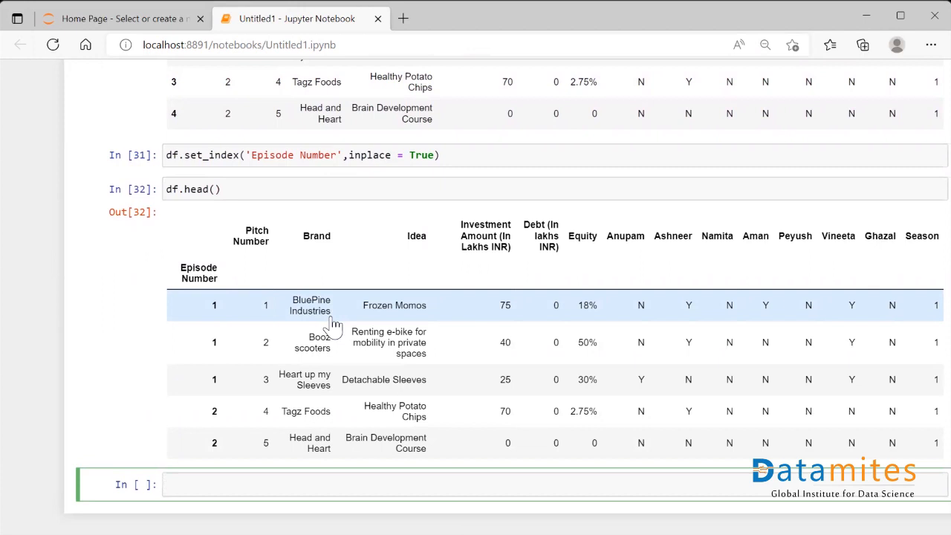
{"action": "left_click", "coordinate": [297, 484]}
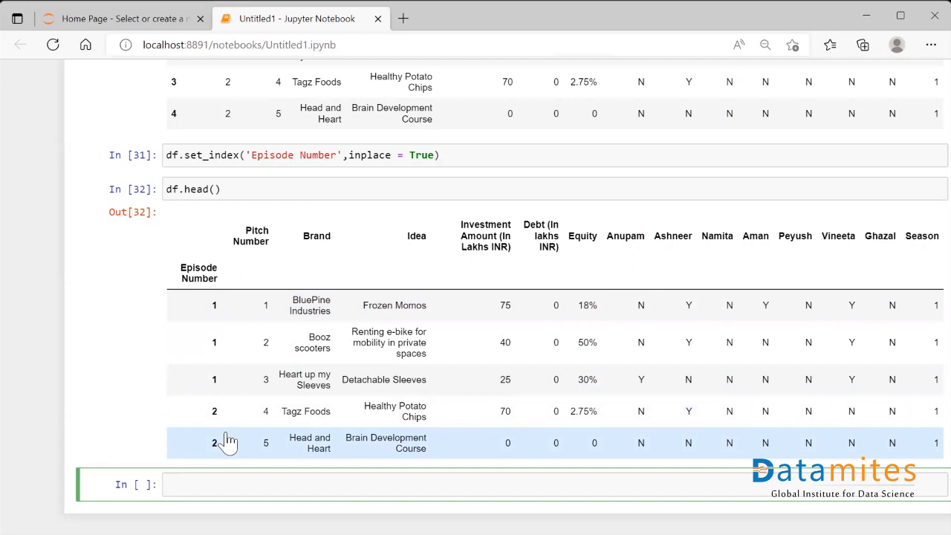
{"action": "scroll", "scroll_direction": "down", "scroll_amount": 3}
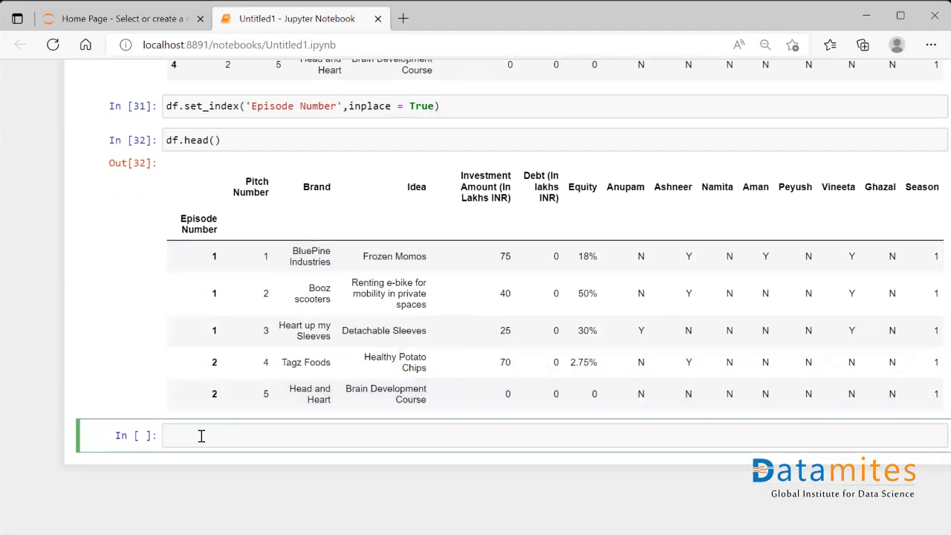
- Run df.reset_index() to preview Episode Number back as a column with a 0–116 index
{"action": "type", "text": "df.reset_"}
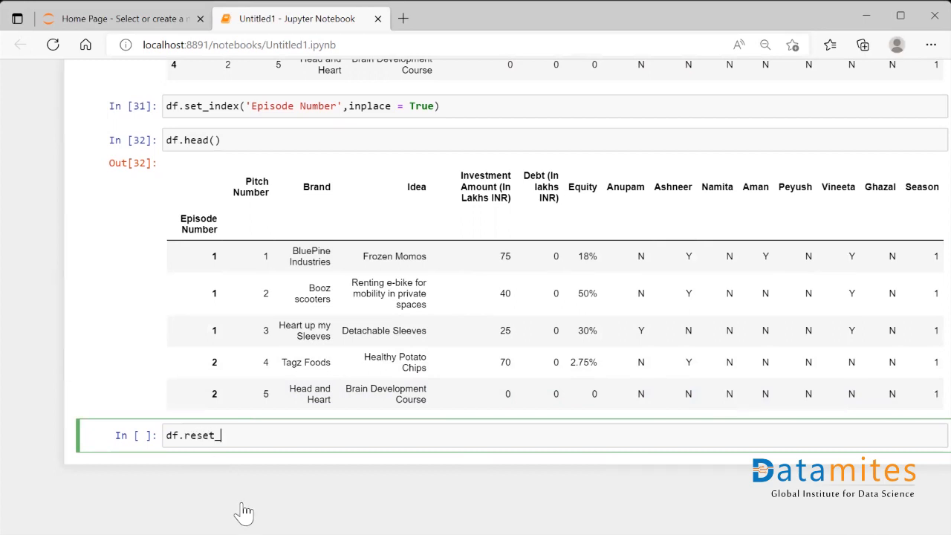
{"action": "type", "text": "index"}
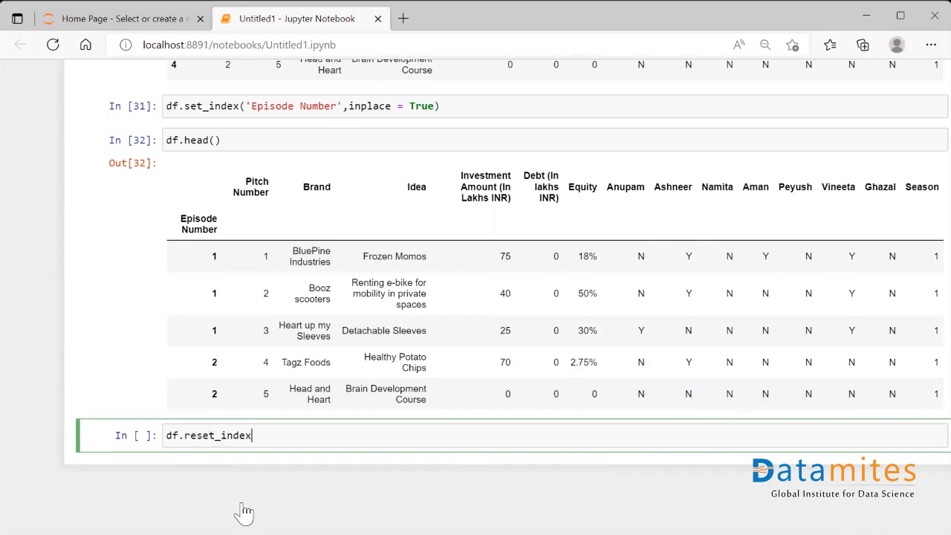
{"action": "type", "text": "()"}
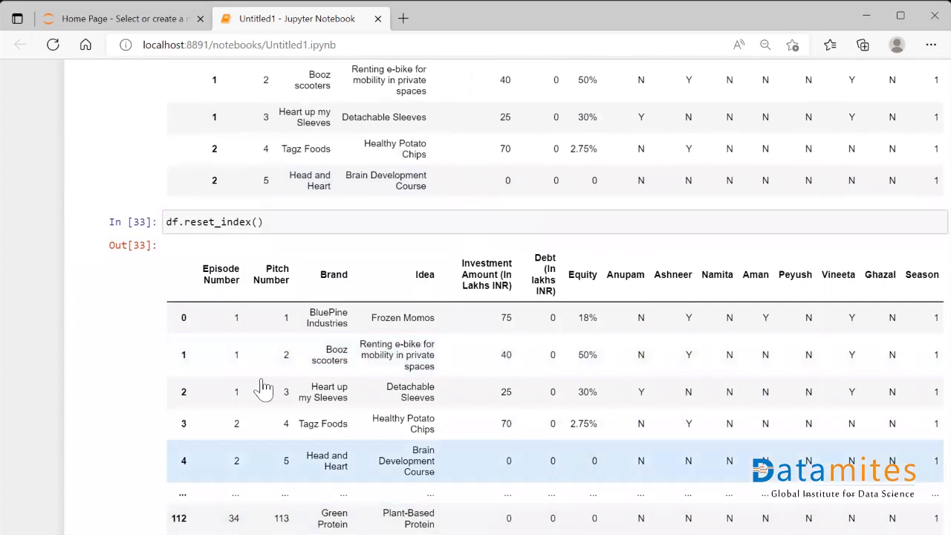
{"action": "scroll", "scroll_direction": "down", "scroll_amount": 3}
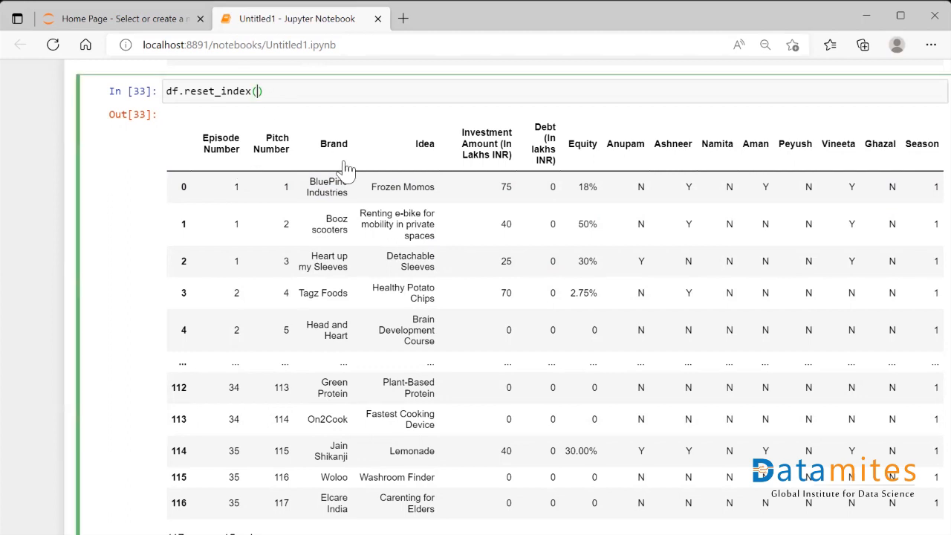
- Apply df.reset_index(inplace=True) and display the full 117-row df to confirm
{"action": "type", "text": "inplace=True"}
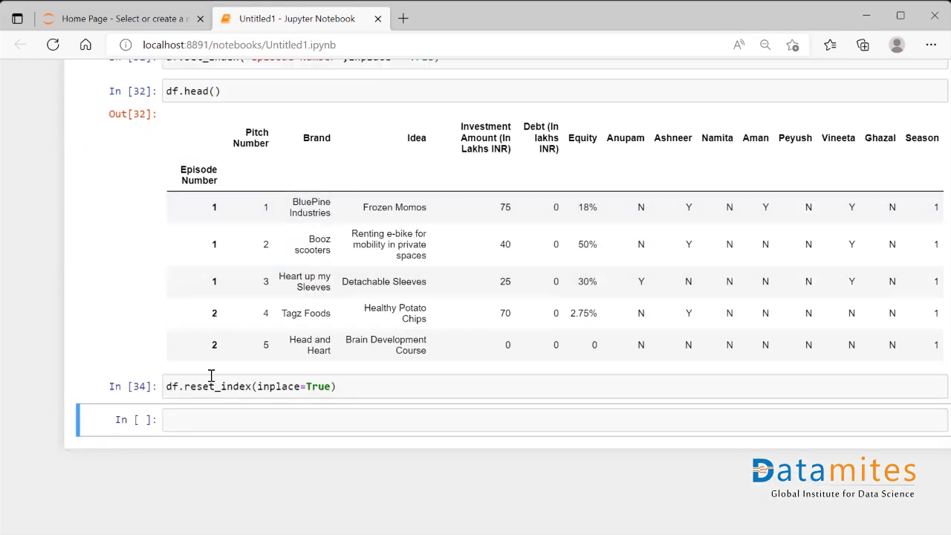
{"action": "type", "text": "df"}
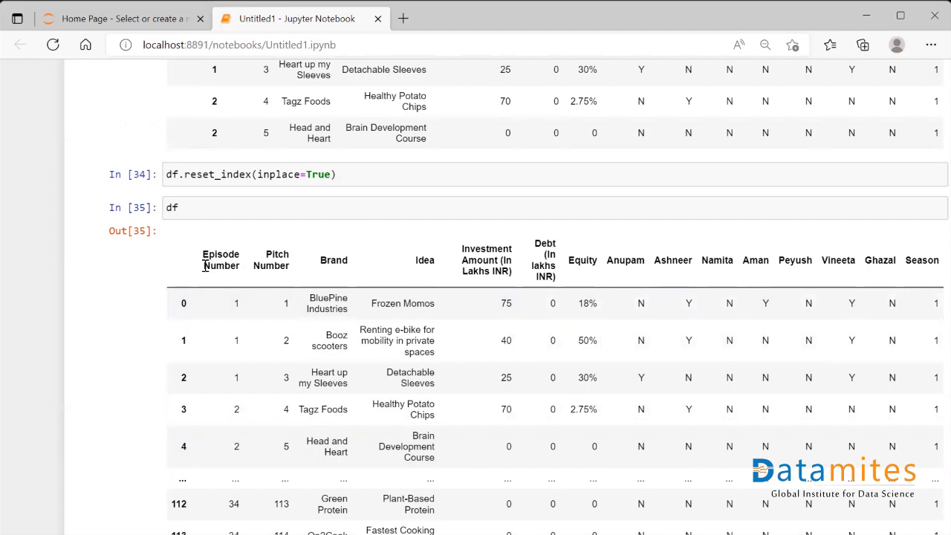
{"action": "scroll", "scroll_direction": "down", "scroll_amount": 3}
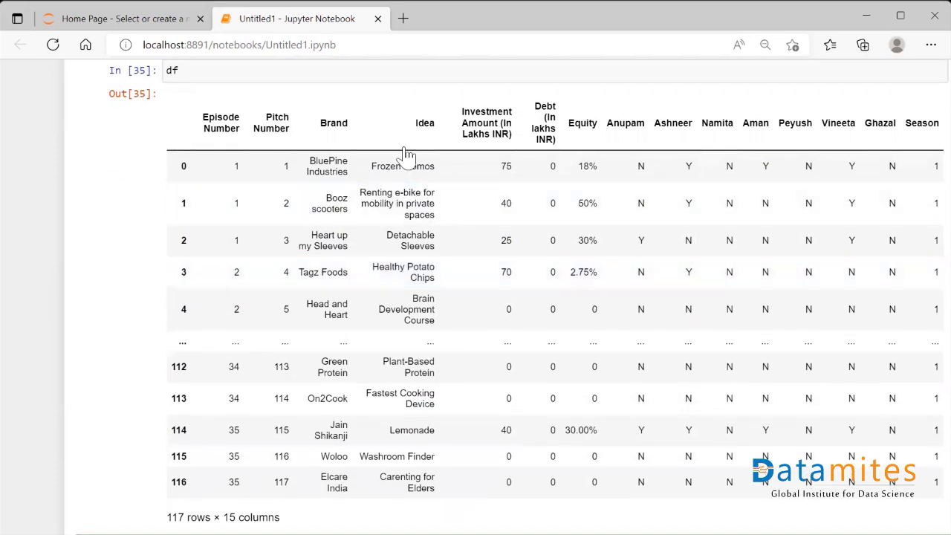